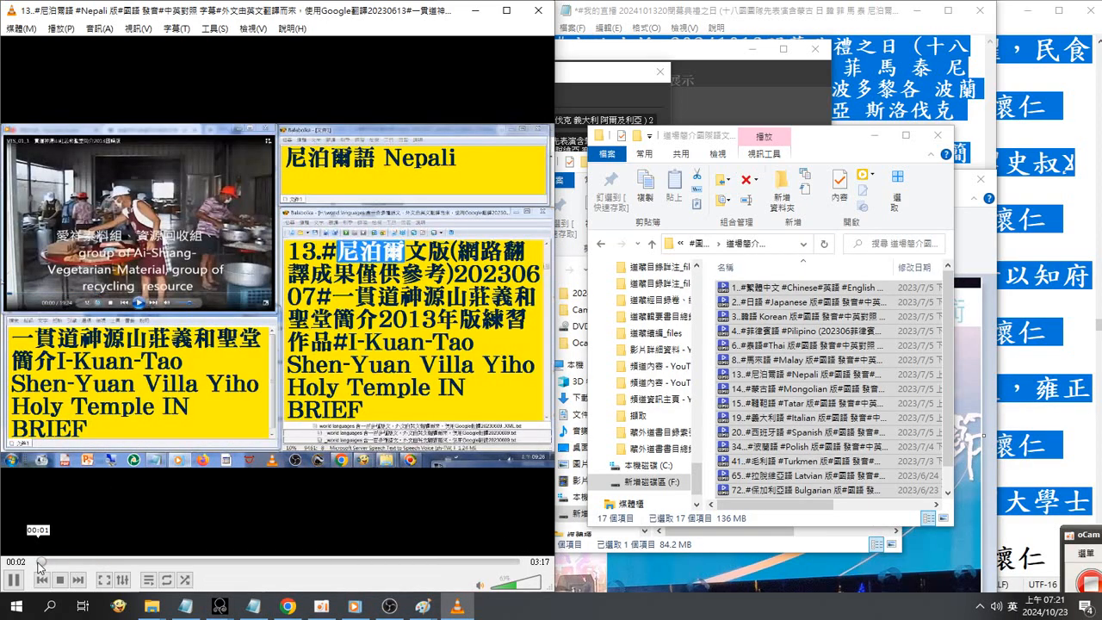
Step: Play the Nepali temple video and seek near its start, about 25 seconds in
click(14, 579)
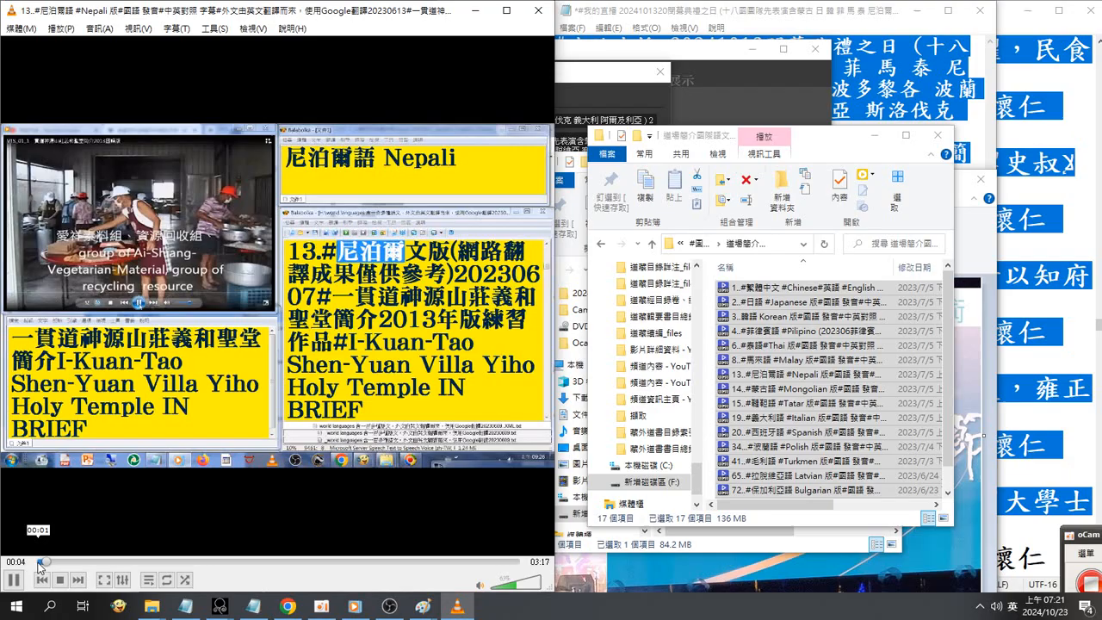
click(40, 561)
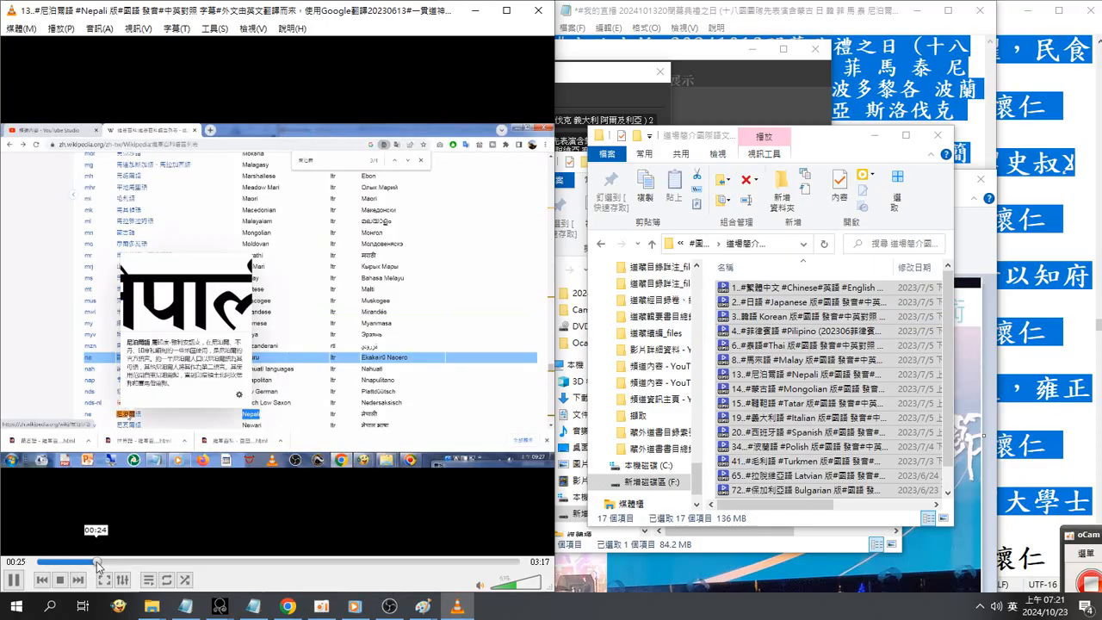
Step: Skip ahead through the playlist to the Slovenian video, then stop playback
drag(96, 561, 519, 561)
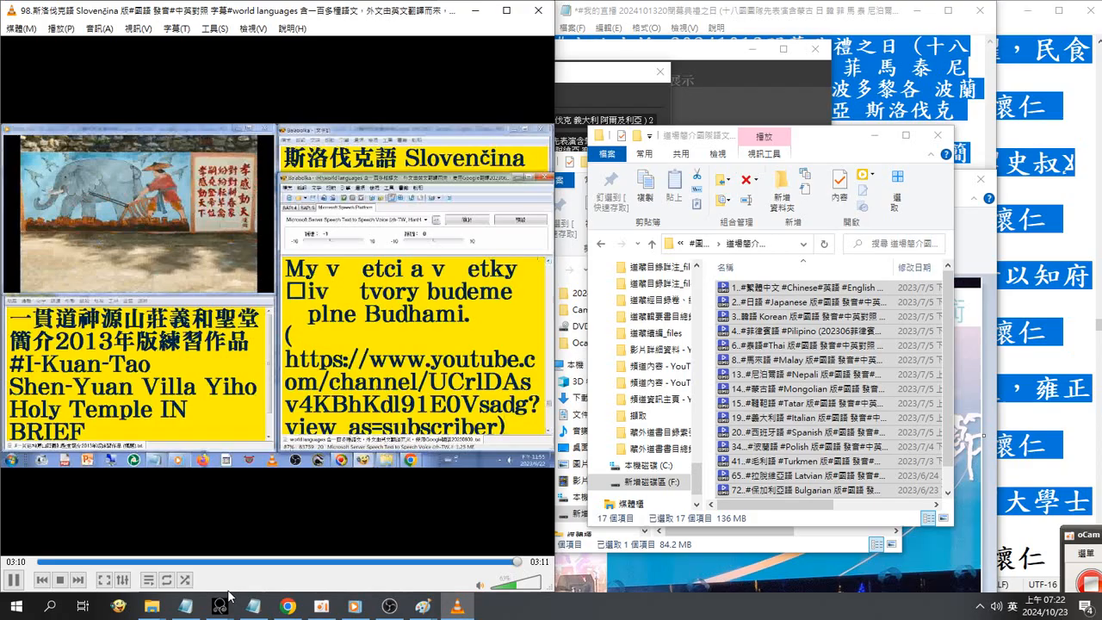
click(13, 580)
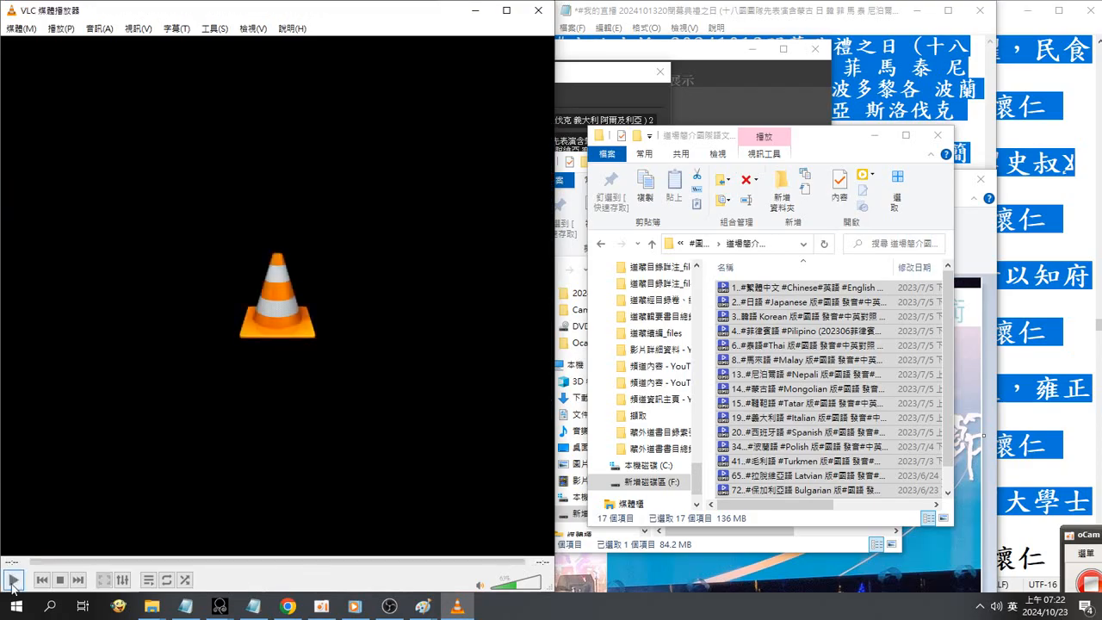
Step: Reload the playlist from its first item, the Chinese–English temple introduction
click(767, 287)
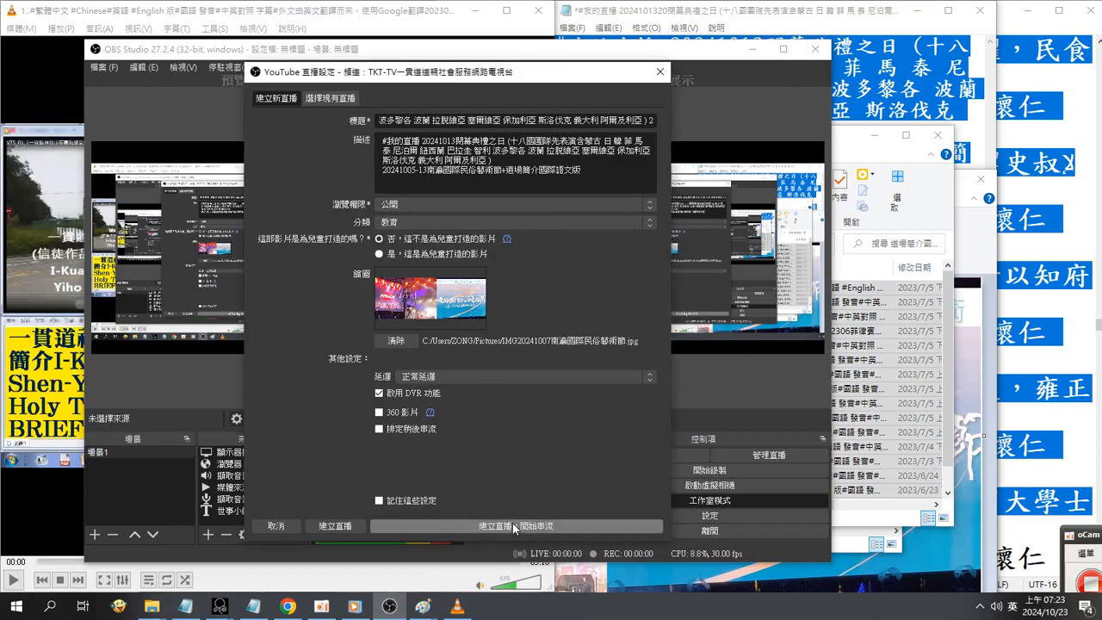
Step: Create the YouTube broadcast with the festival thumbnail and start streaming
click(515, 526)
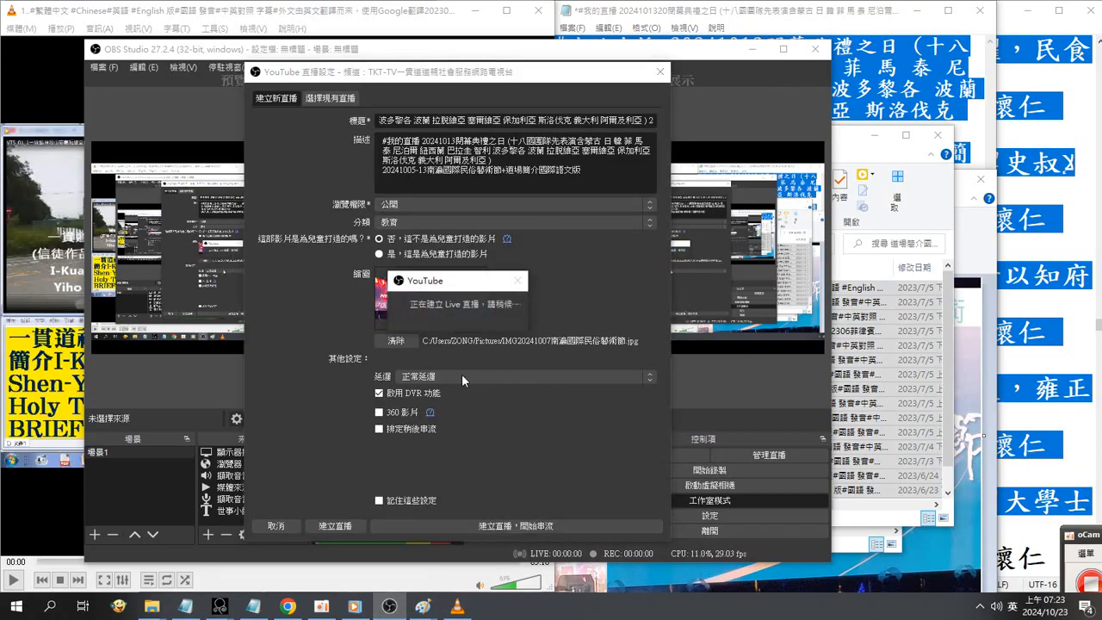
mouse_move(870, 213)
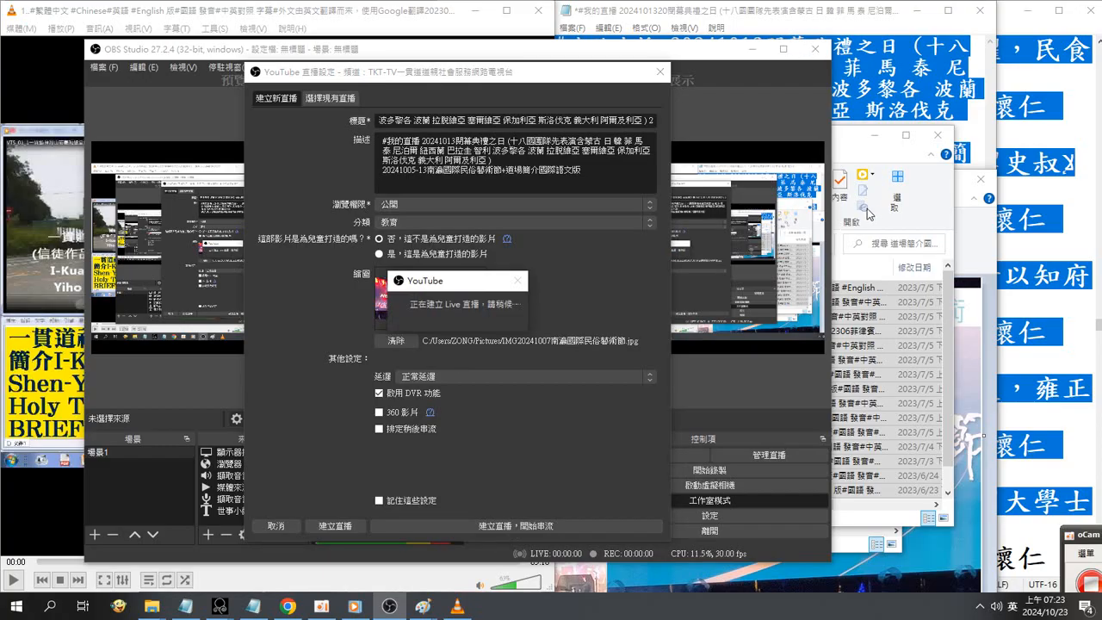
mouse_move(616, 377)
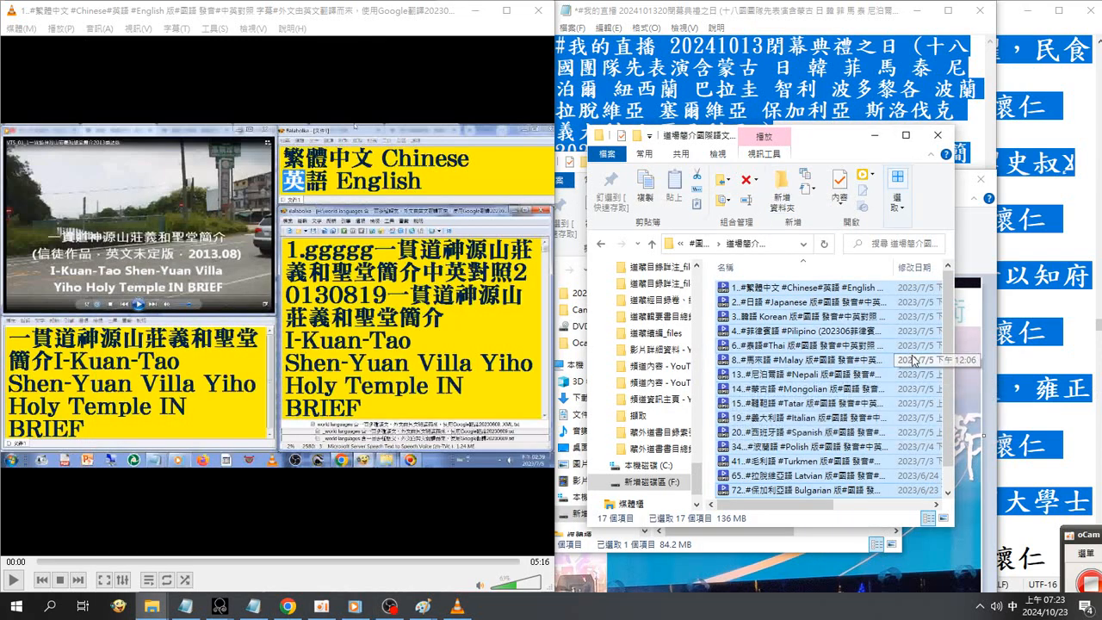
Step: Scroll down while VLC stays paused and the festival thumbnail opens in Paint
scroll(down, 3)
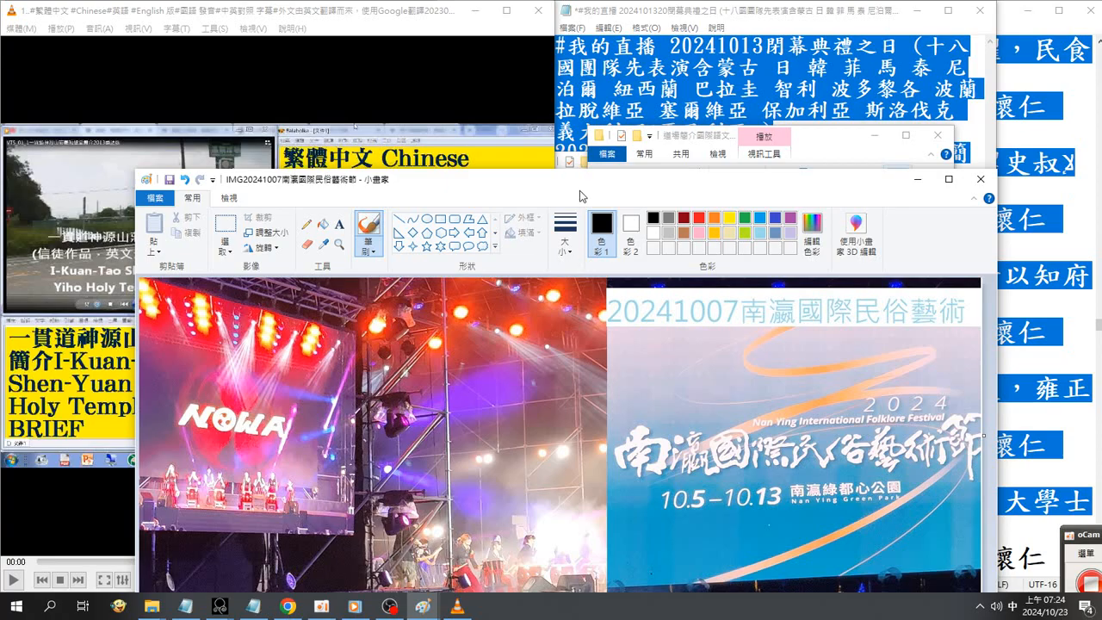
mouse_move(586, 178)
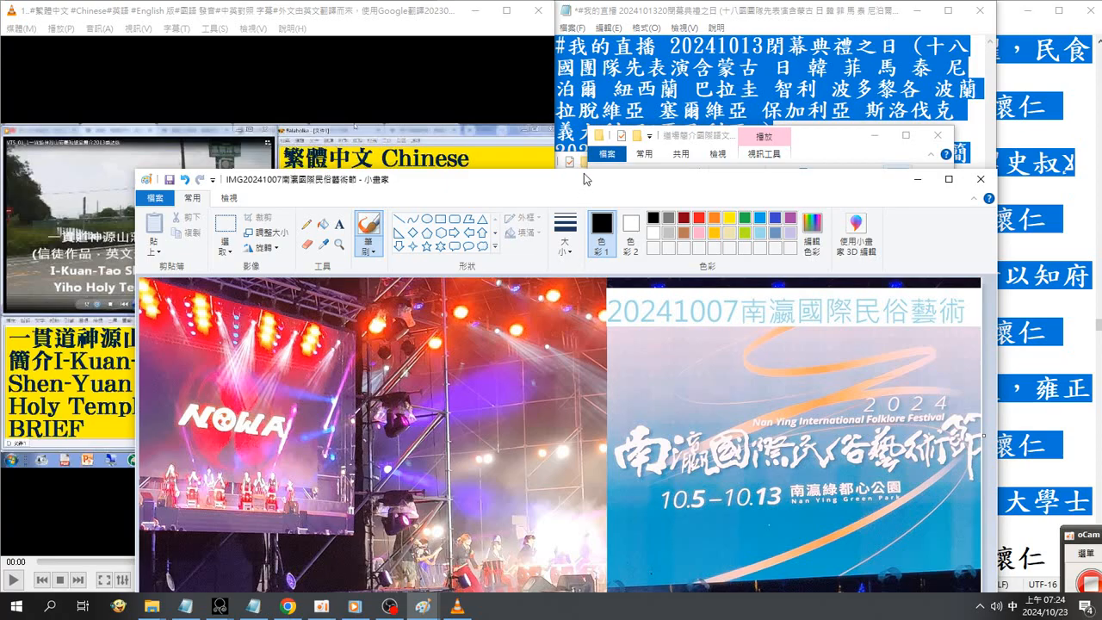